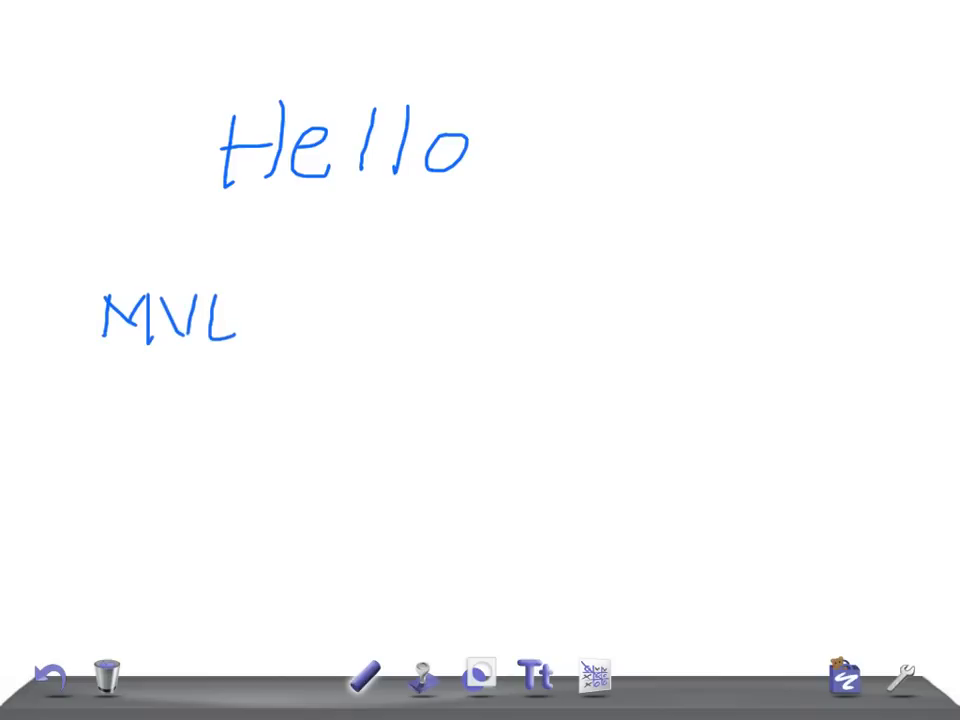
Handwrite 'MVL – PEDIATRICS' and 'Pediatric hip Disorder' in blue beneath Hello
left_click_drag(290, 320, 470, 300)
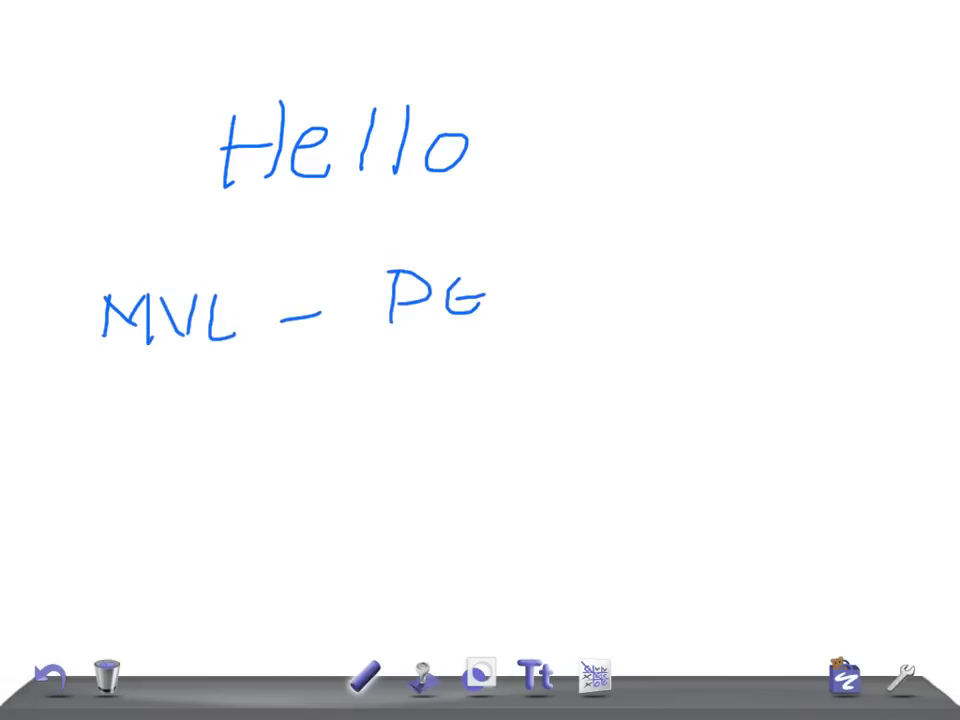
left_click_drag(480, 290, 560, 310)
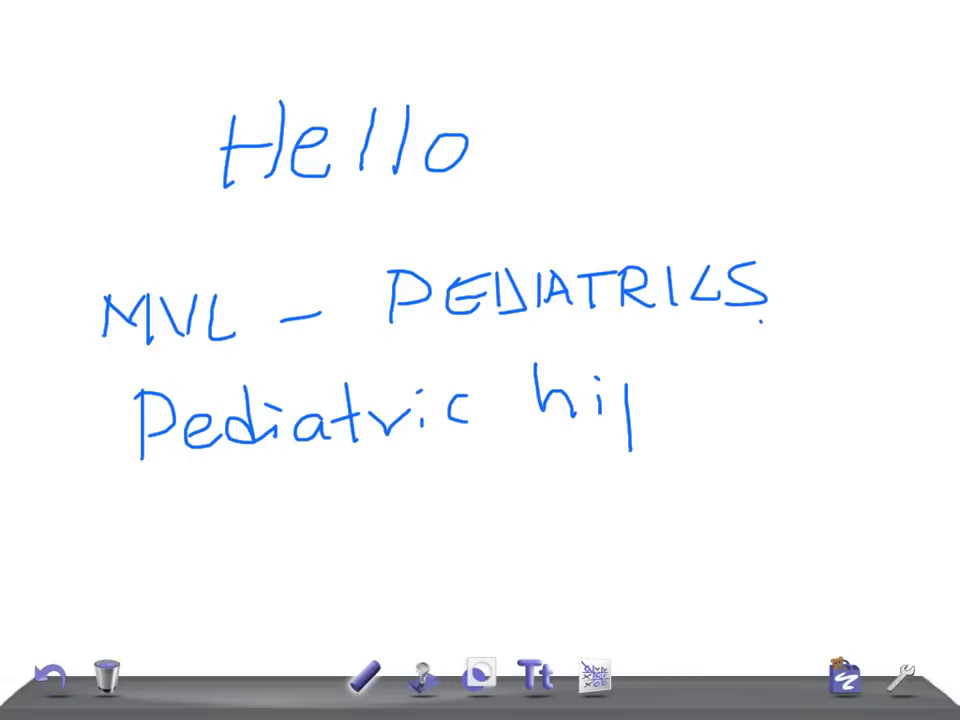
left_click_drag(400, 490, 590, 520)
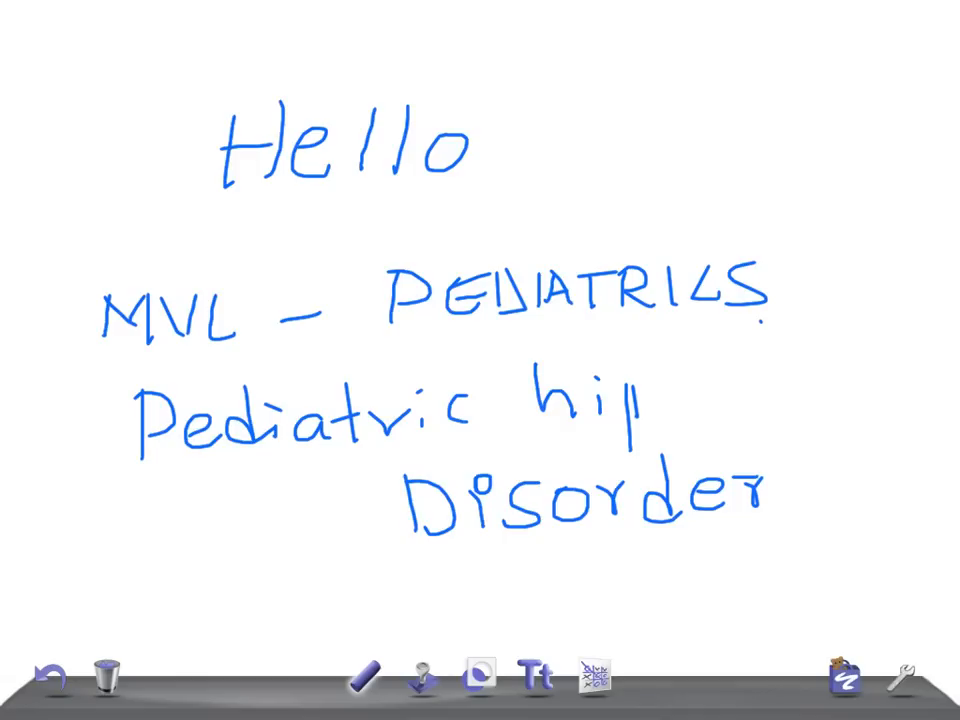
Clear the whole whiteboard via the trash can and confirm
left_click(104, 678)
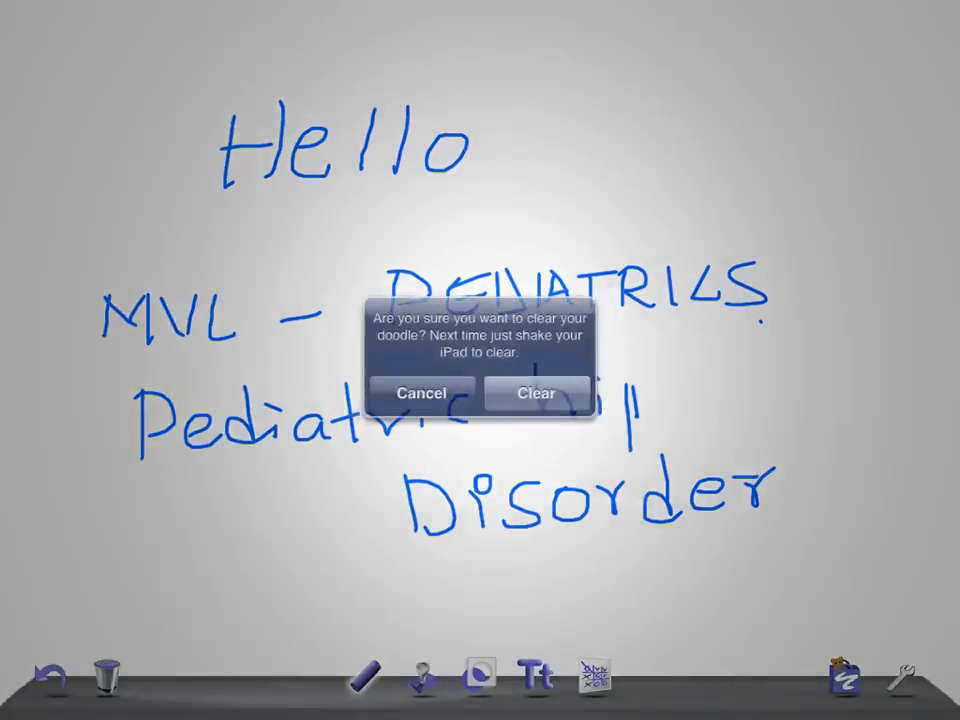
left_click(536, 392)
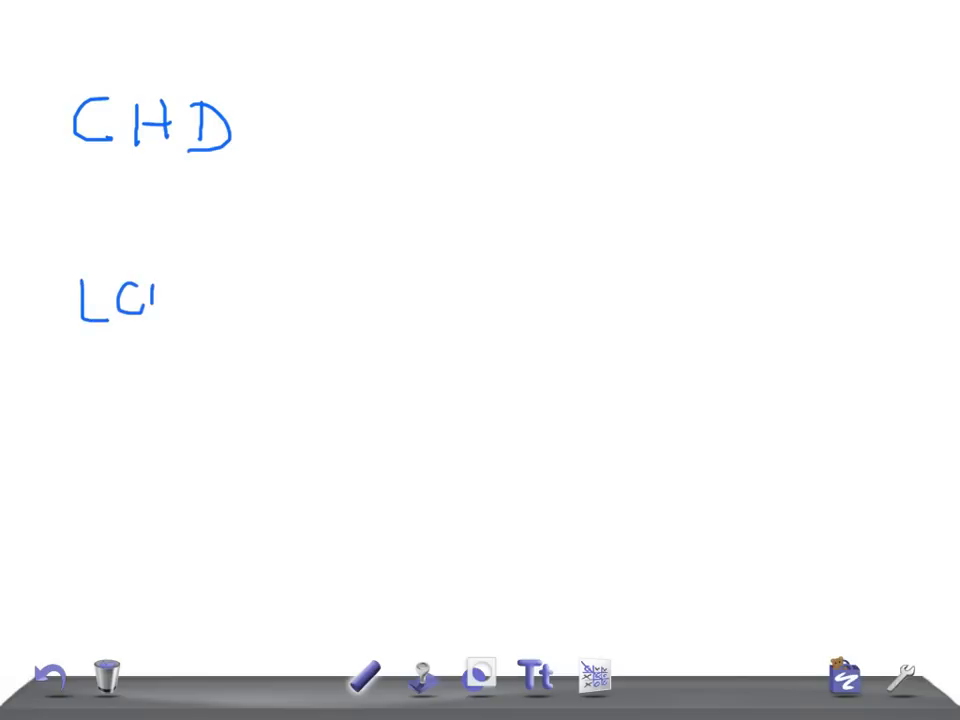
Write LCPD and SCFE under CHD, then an 'age' heading atop the next column
left_click_drag(150, 300, 216, 310)
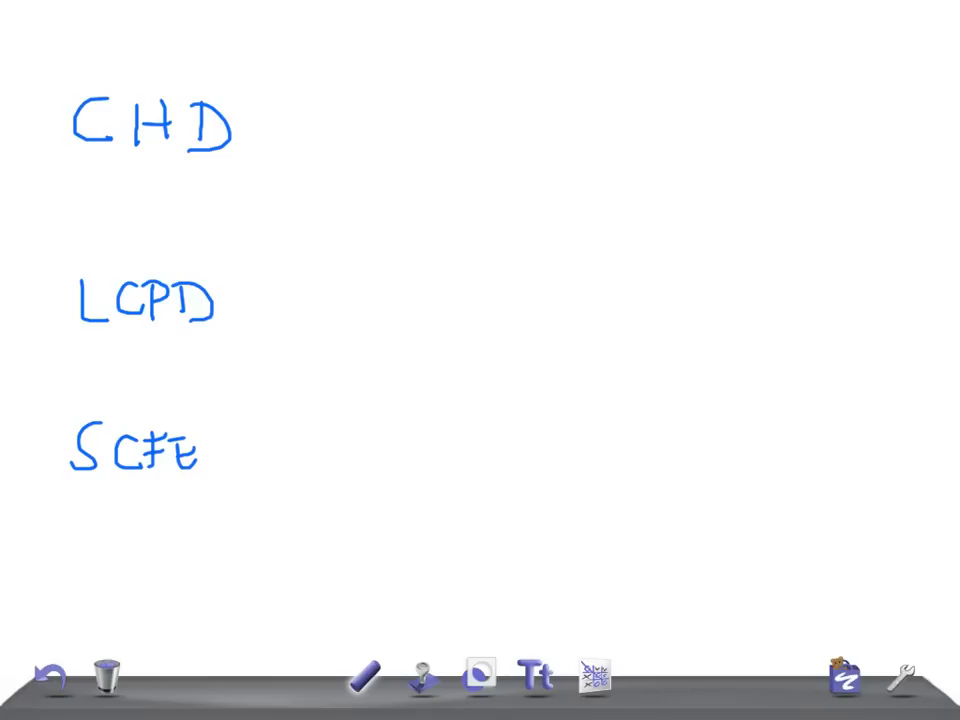
left_click(340, 42)
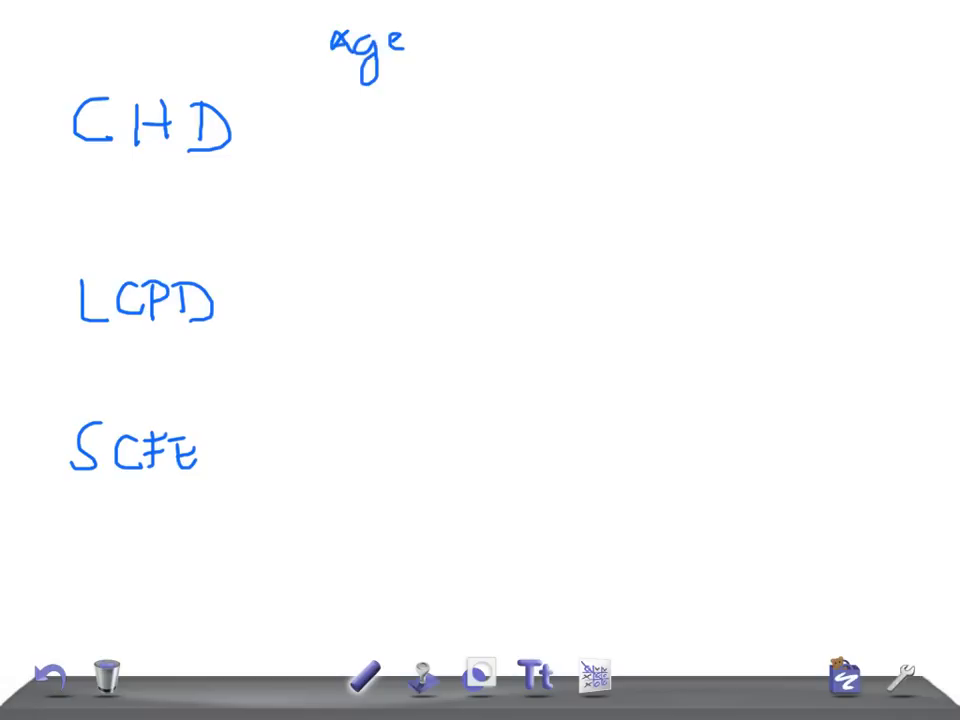
Fill the age column with Birth, 4–10 yr and 9–13 yr beside the disorders
left_click_drag(332, 104, 336, 124)
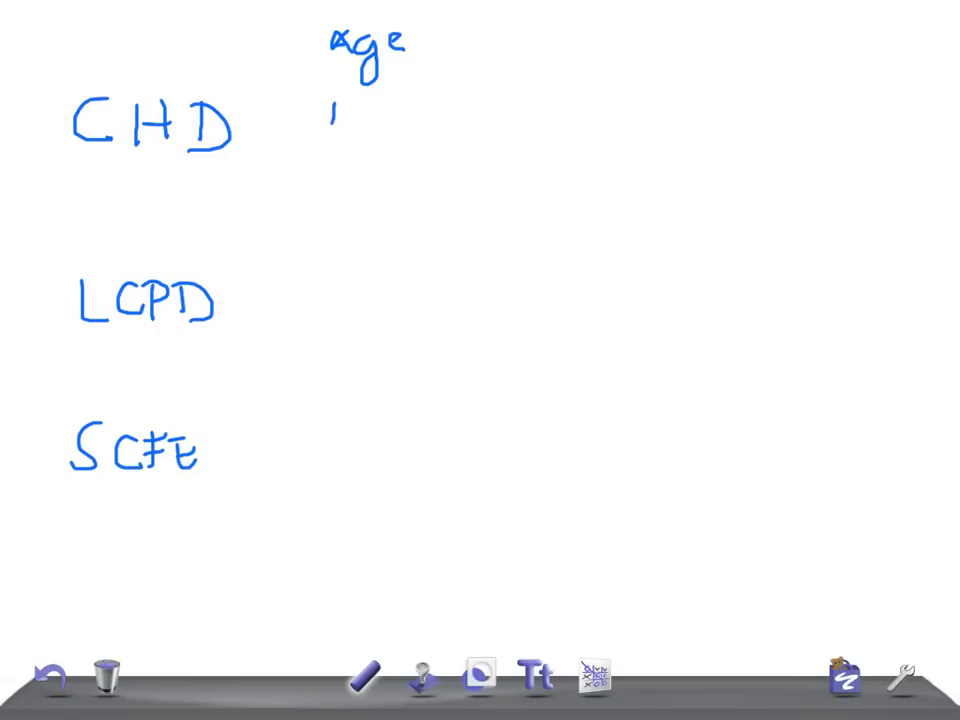
left_click_drag(320, 120, 400, 114)
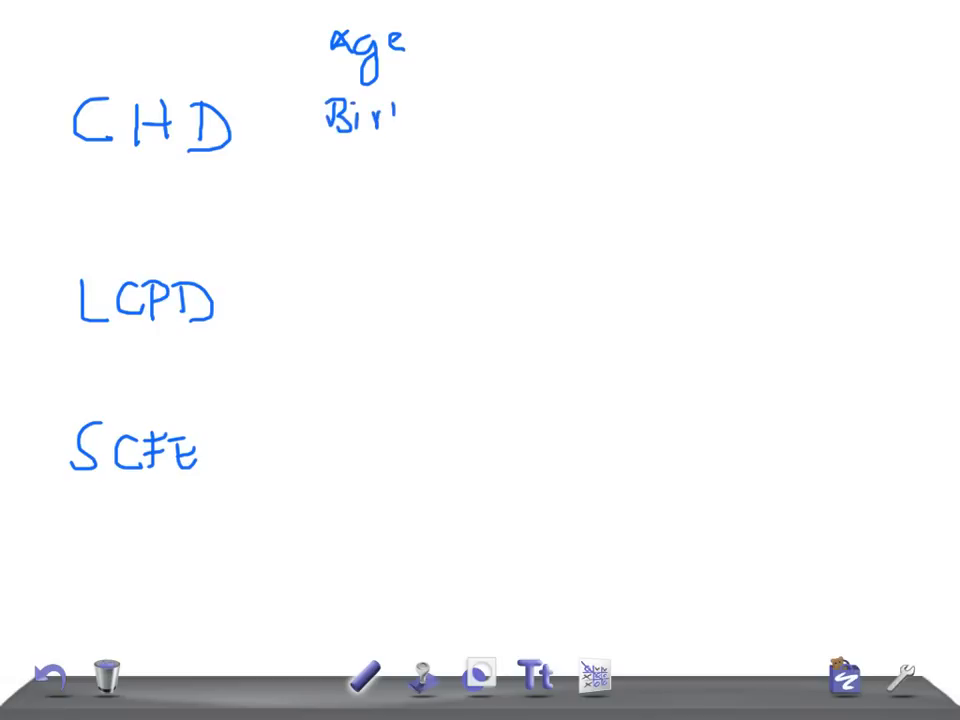
left_click_drag(390, 110, 420, 110)
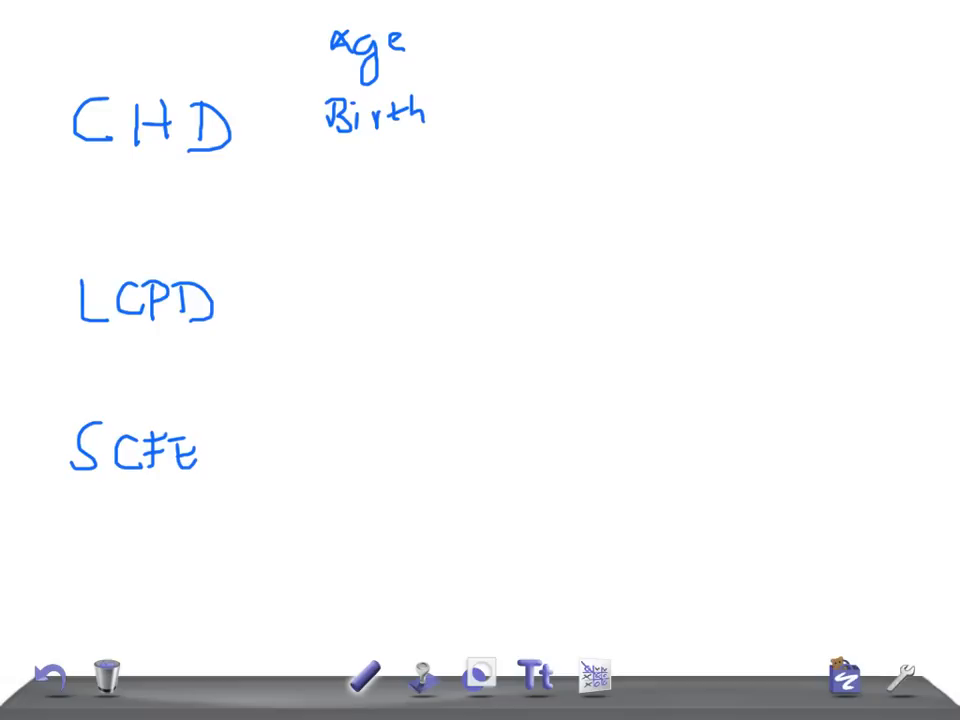
left_click_drag(296, 276, 320, 300)
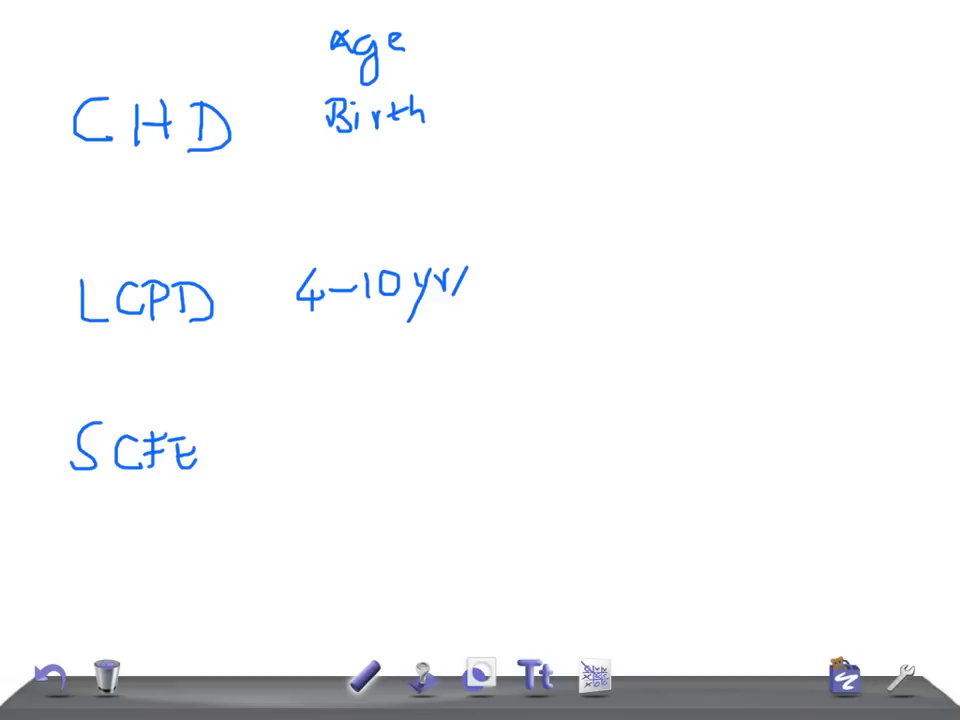
type("9-13 yr")
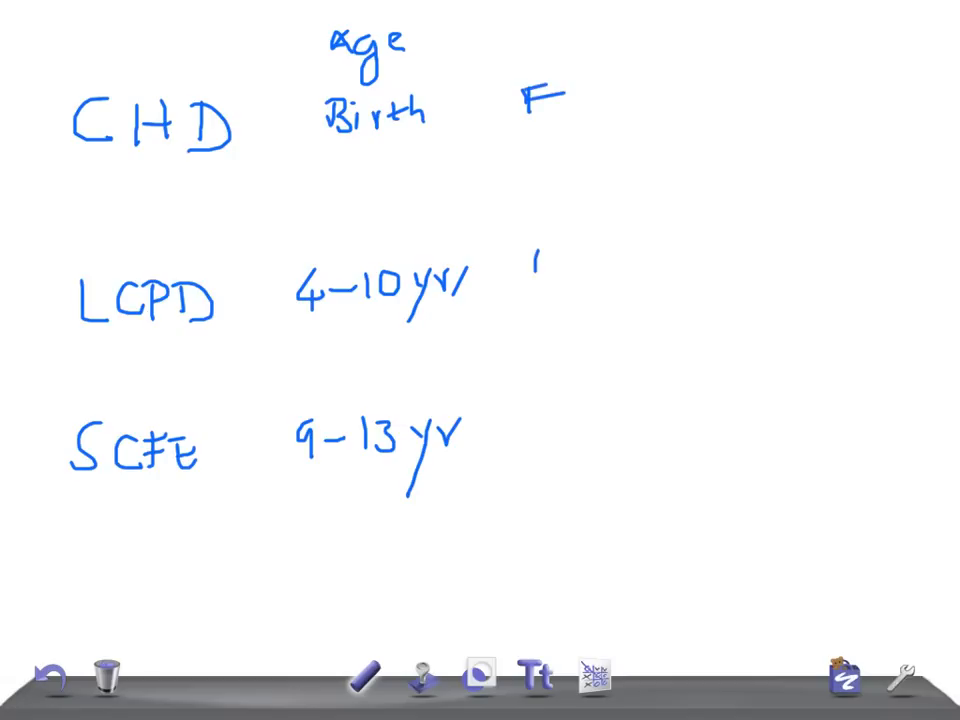
Write M beside LCPD and SCFE, F / FB beside CHD, and begin 'Bre' below
type("M")
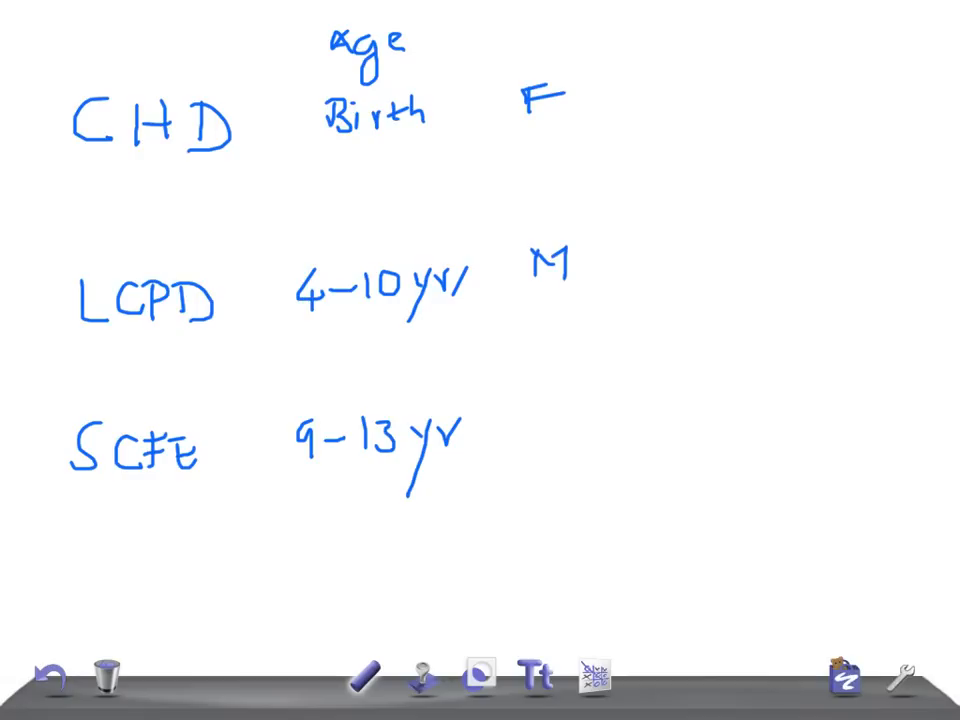
left_click_drag(536, 420, 538, 456)
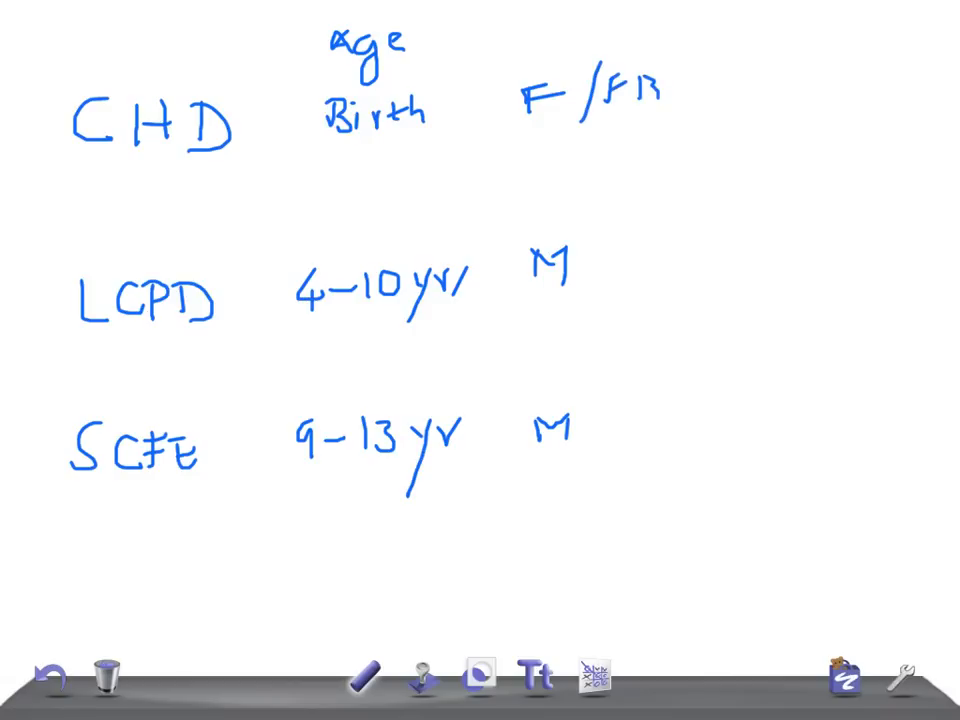
type("Bre")
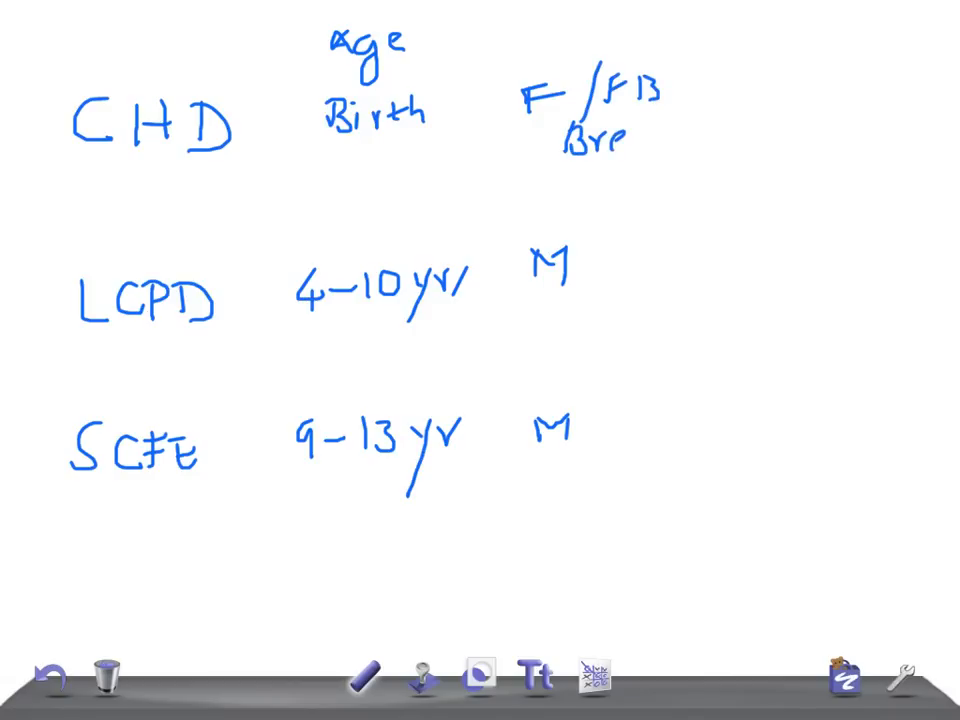